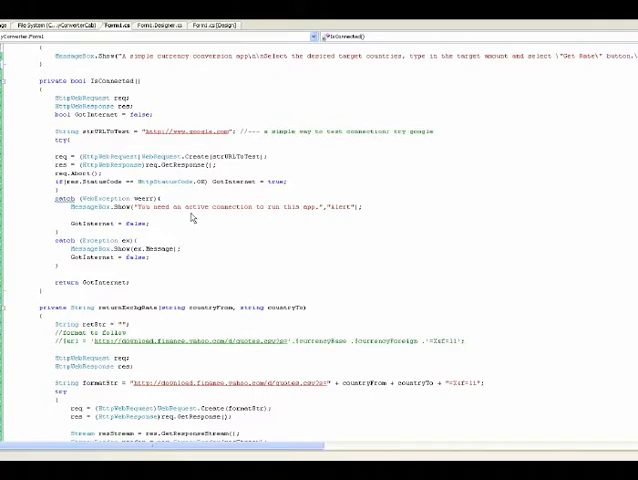
pyautogui.moveTo(284, 412)
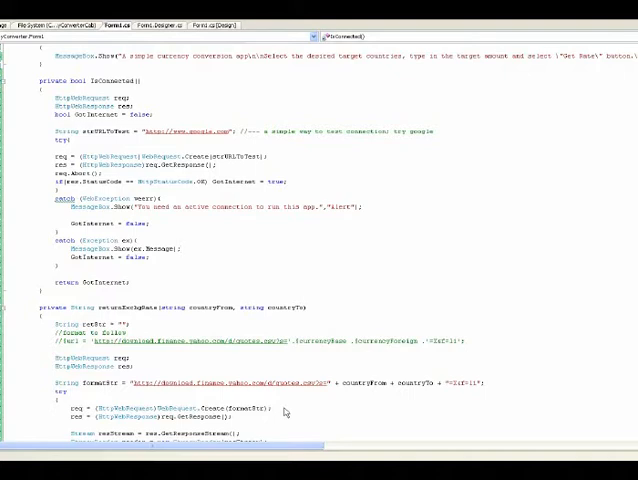
pyautogui.moveTo(284, 412)
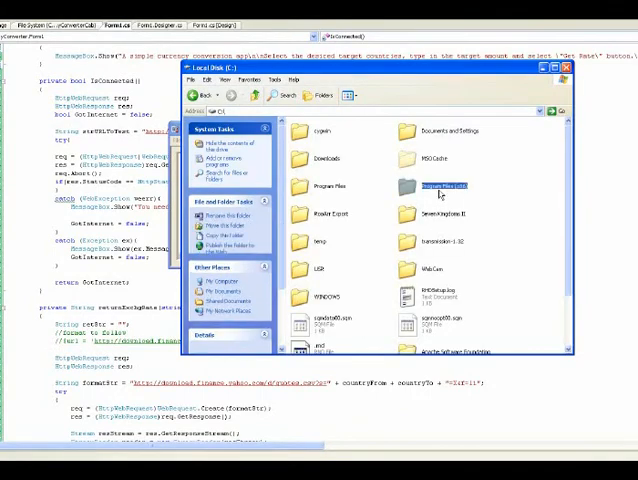
# - Launch Device Emulator Manager from Program Files > Microsoft Device Emulator
pyautogui.doubleClick(436, 186)
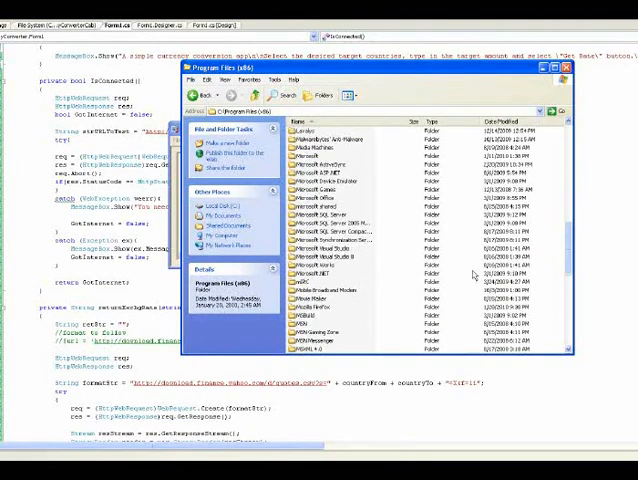
pyautogui.moveTo(326, 188)
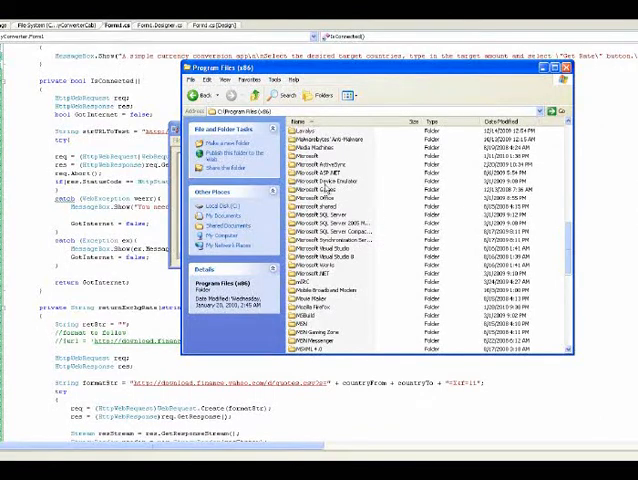
pyautogui.doubleClick(326, 184)
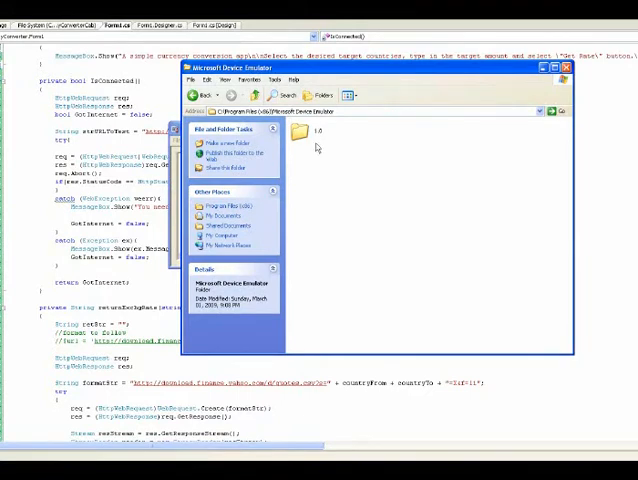
pyautogui.doubleClick(298, 134)
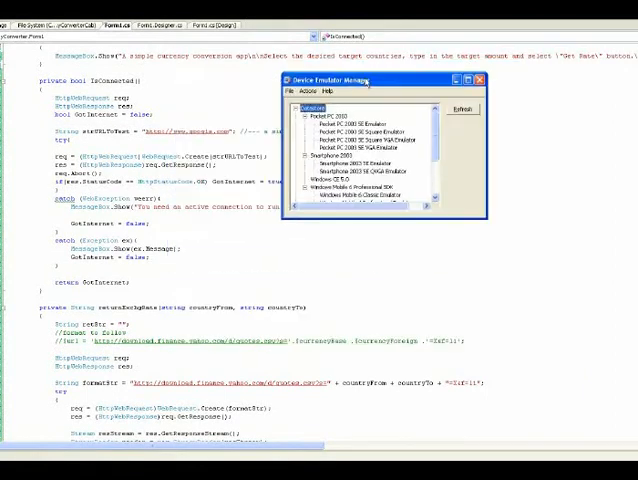
# - Select the Windows Mobile 6 Classic Emulator entry and start it
pyautogui.scroll(-3)
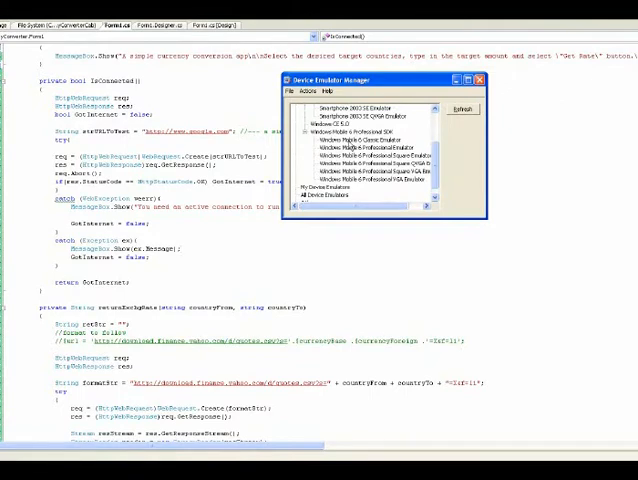
pyautogui.click(364, 140)
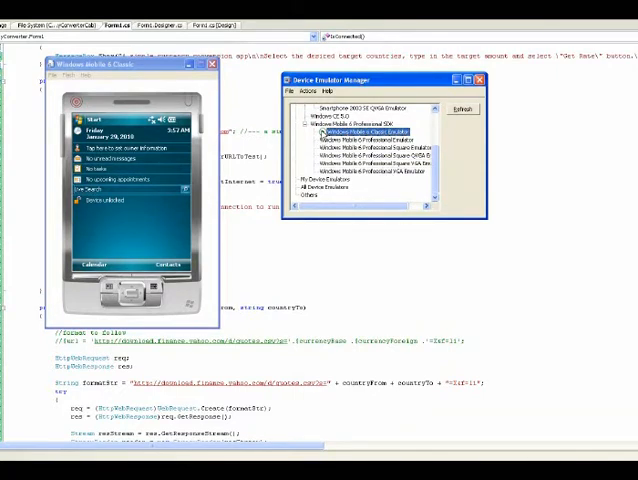
# - Cradle the running emulator so it docks to the PC as a Mobile Device
pyautogui.click(316, 88)
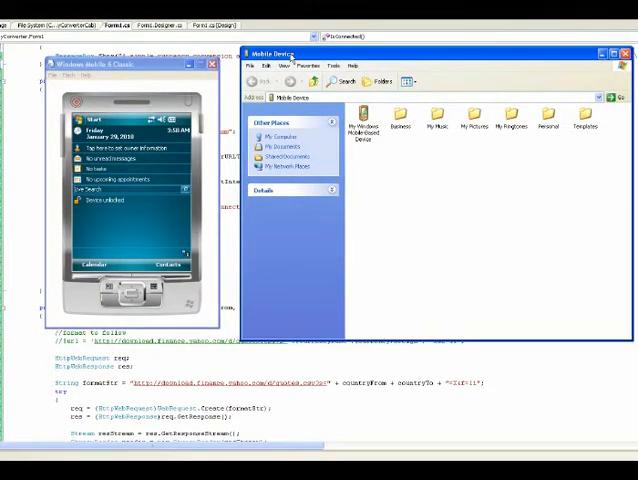
# - Review the ActiveSync Connection Settings for the emulator and confirm with OK
pyautogui.click(130, 64)
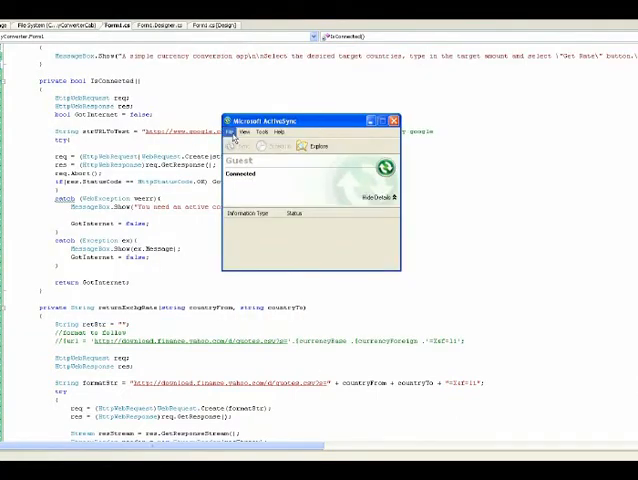
pyautogui.click(236, 132)
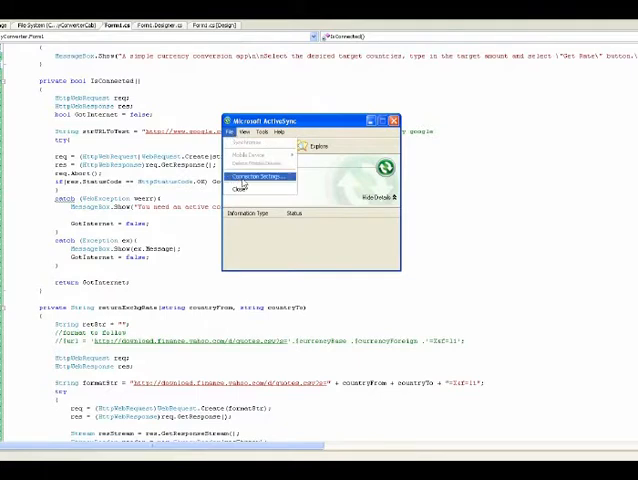
pyautogui.click(260, 176)
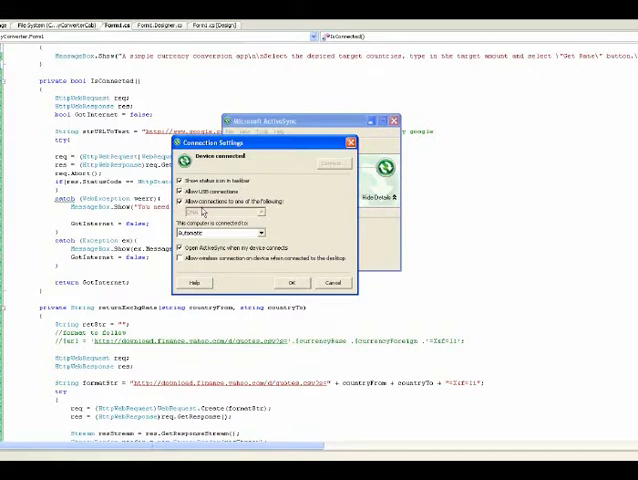
pyautogui.click(292, 282)
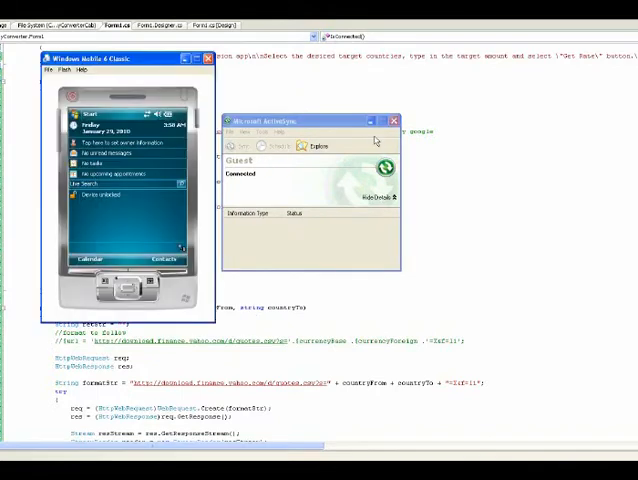
# - Start Internet Explorer on the emulator from the Start menu's Programs list
pyautogui.click(394, 120)
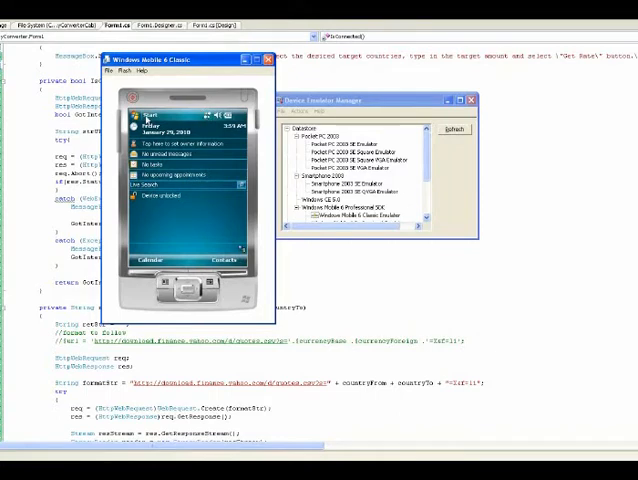
pyautogui.click(148, 116)
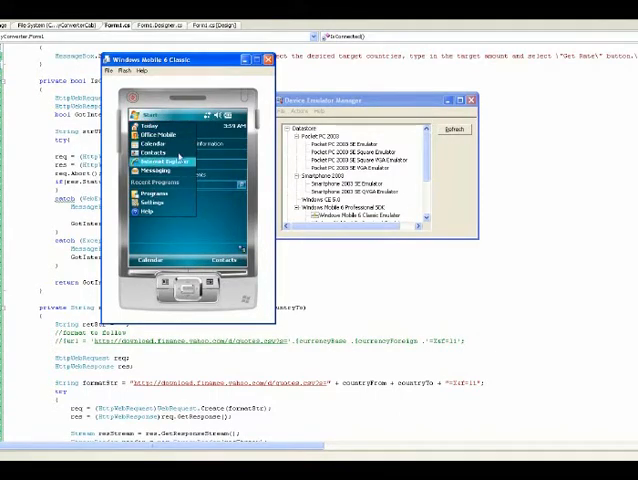
pyautogui.click(150, 162)
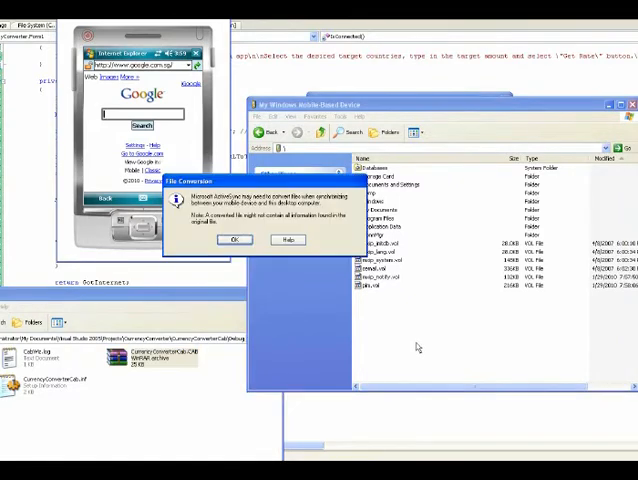
# - Accept the File Conversion warning for the copied file, then start the device's file browser
pyautogui.click(236, 240)
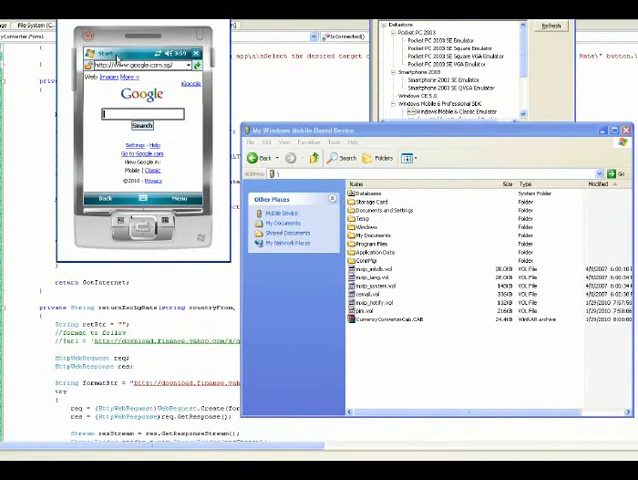
pyautogui.click(96, 52)
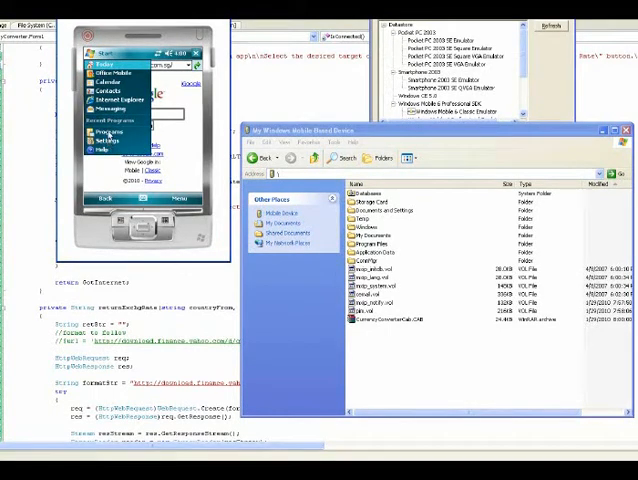
pyautogui.click(108, 130)
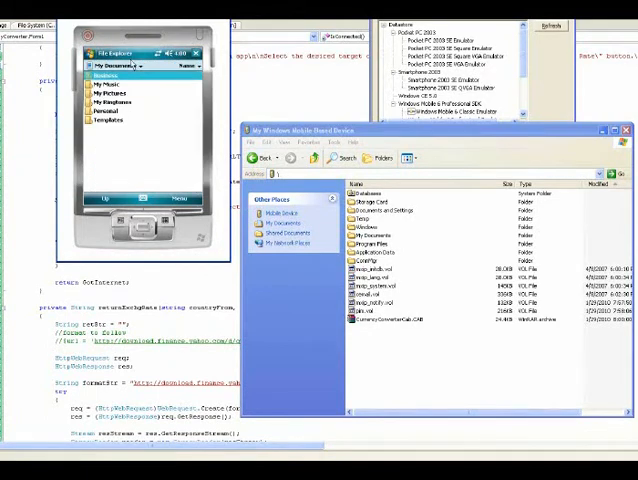
# - Set the emulator's Shared folder path in File > Configure and confirm
pyautogui.click(108, 64)
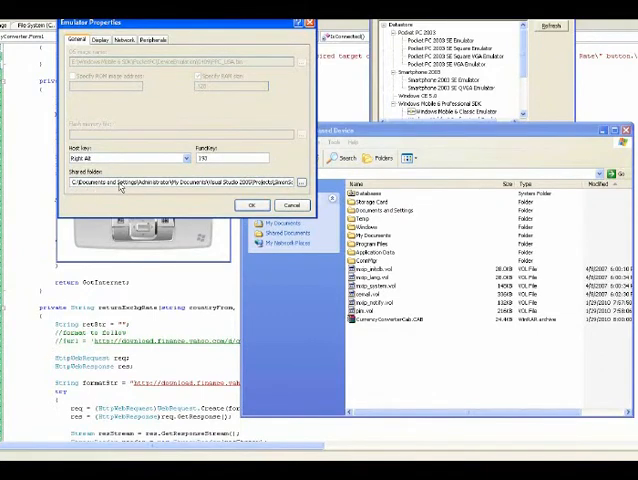
pyautogui.tripleClick(180, 184)
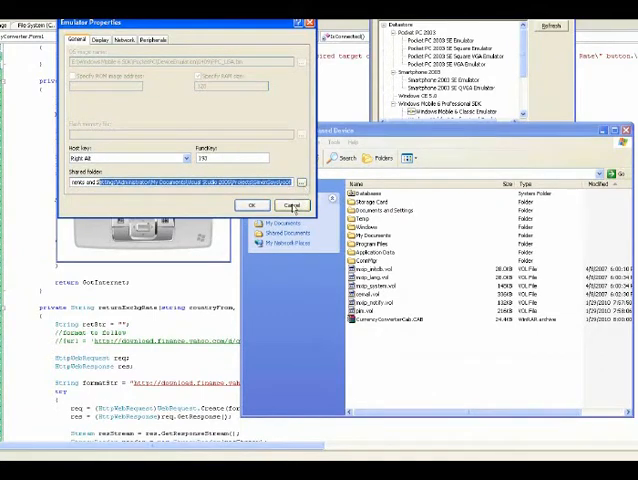
pyautogui.click(246, 204)
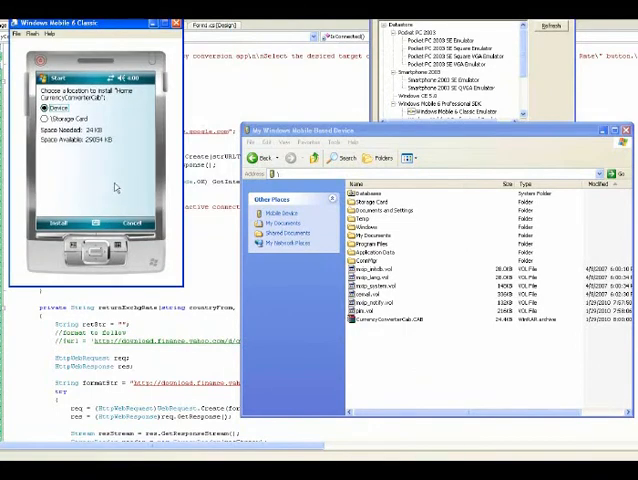
# - Choose Device as the install location for the copied application
pyautogui.click(60, 220)
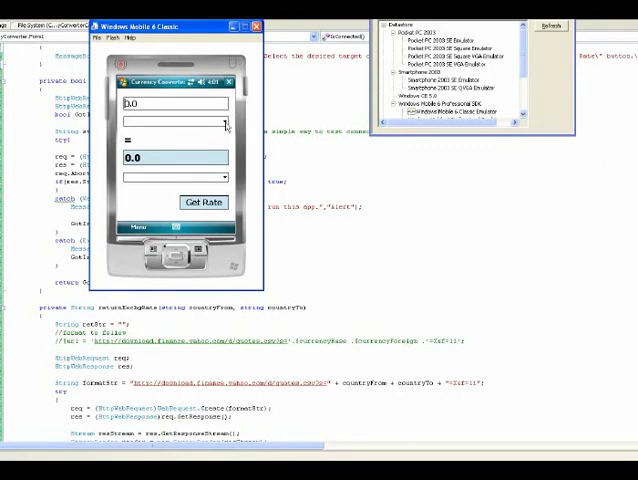
# - Request the rate for 1.0 UAE Dirham to Bahamian Dollar, returning 0.55
pyautogui.click(176, 122)
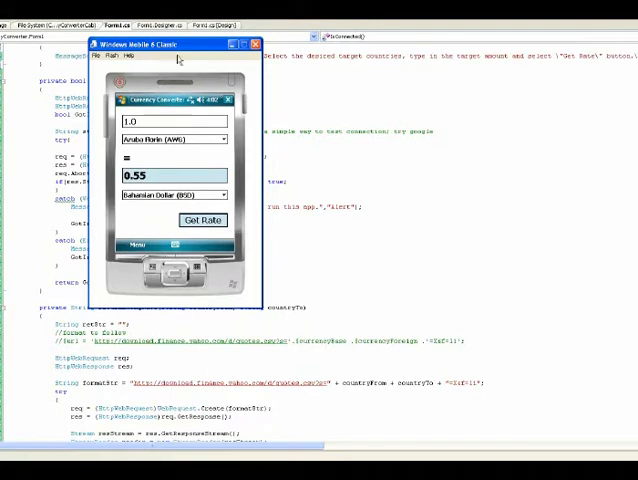
# - Browse C: into Apache Software Foundation > Apache2 > htdocs
pyautogui.moveTo(178, 44); pyautogui.dragTo(244, 76)
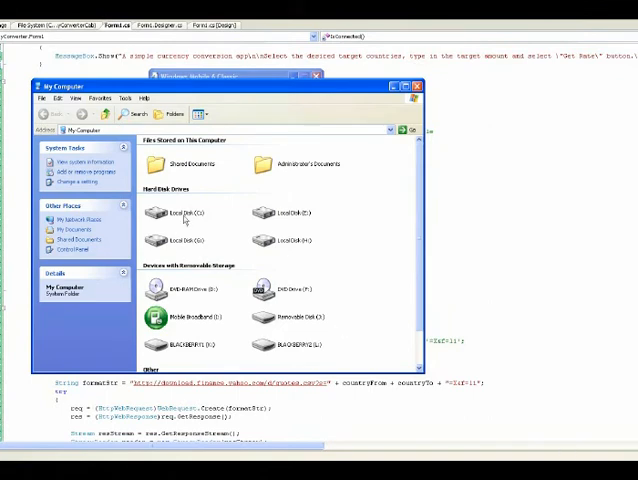
pyautogui.doubleClick(170, 212)
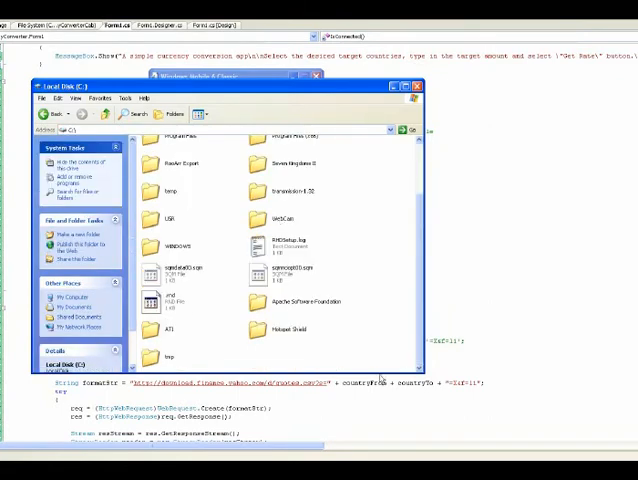
pyautogui.doubleClick(302, 300)
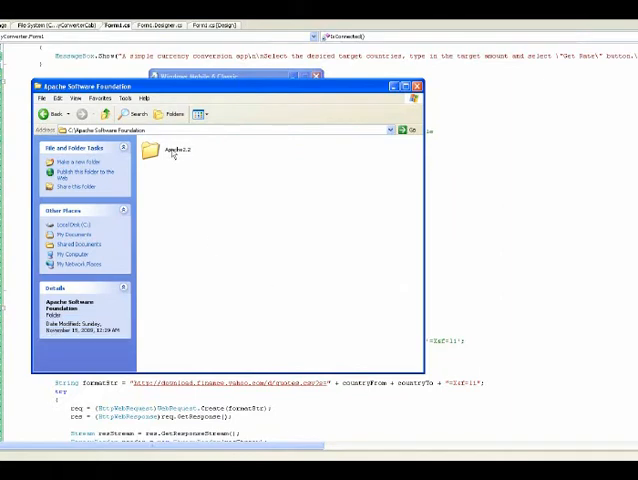
pyautogui.doubleClick(178, 150)
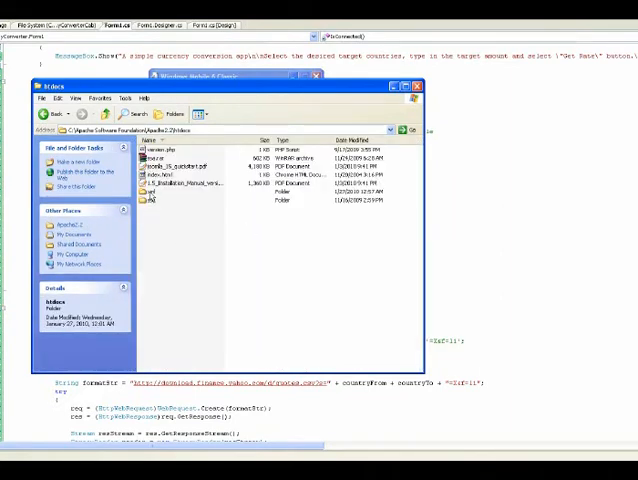
pyautogui.doubleClick(152, 200)
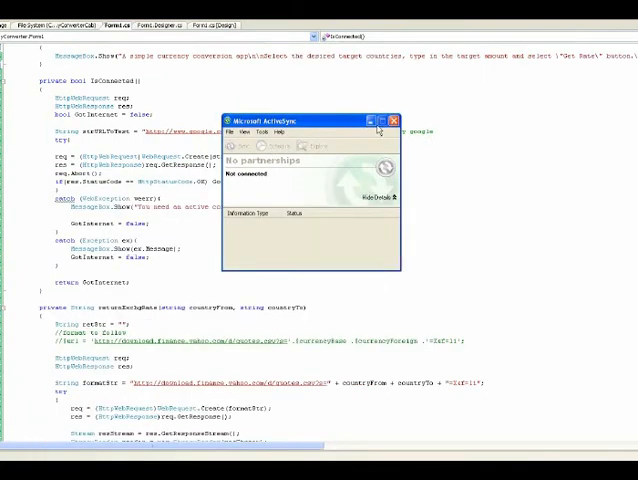
# - Cradle the running emulator so ActiveSync launches the Pocket PC Sync Setup Wizard
pyautogui.click(394, 120)
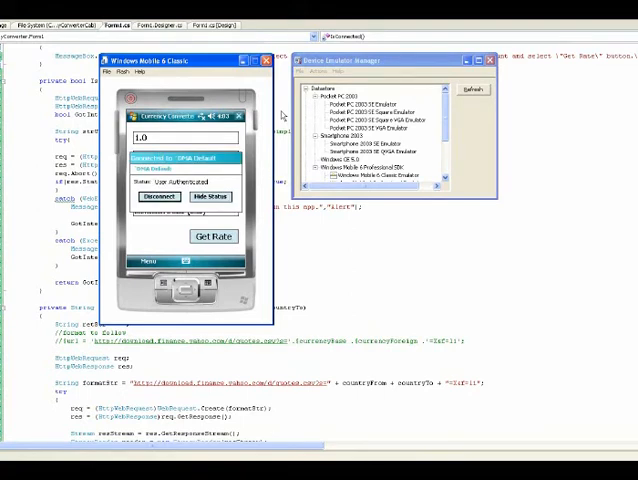
pyautogui.click(210, 196)
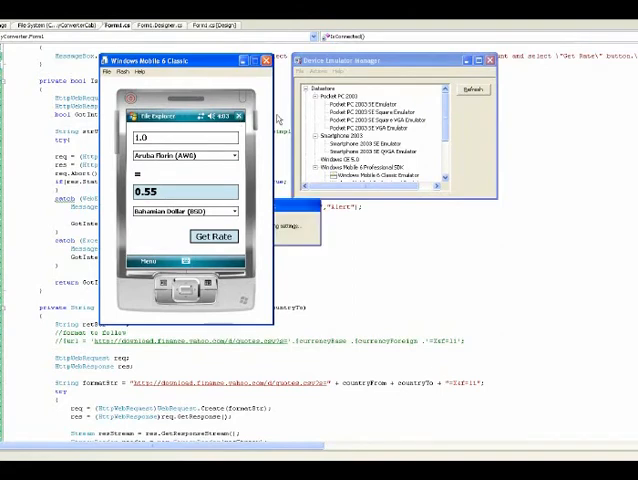
pyautogui.click(212, 236)
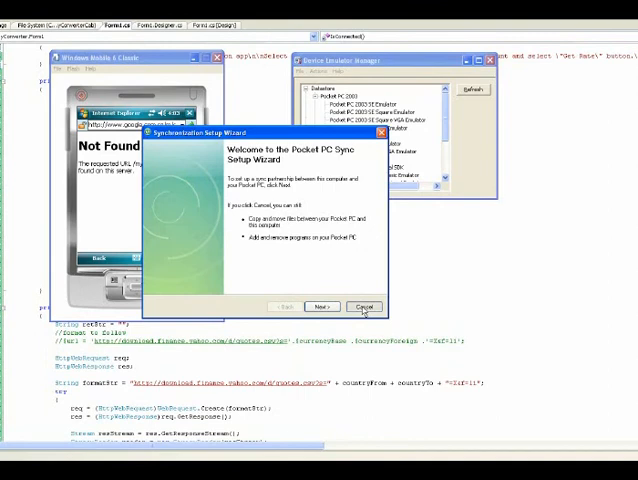
# - Cancel the Sync Setup Wizard so the device browser can return to Google
pyautogui.click(364, 308)
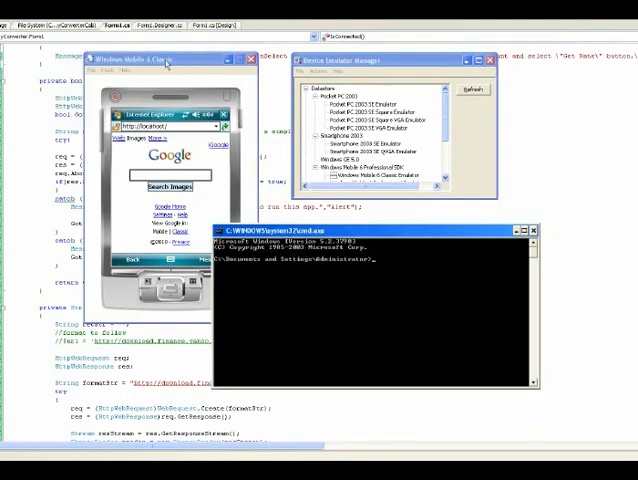
# - Run ipconfig in Command Prompt to read the PC's IPv4 address
pyautogui.moveTo(170, 60); pyautogui.dragTo(100, 30)
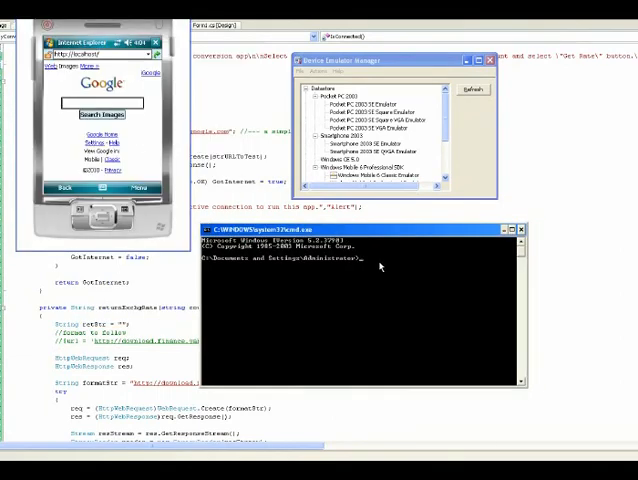
pyautogui.write('ipconfig')
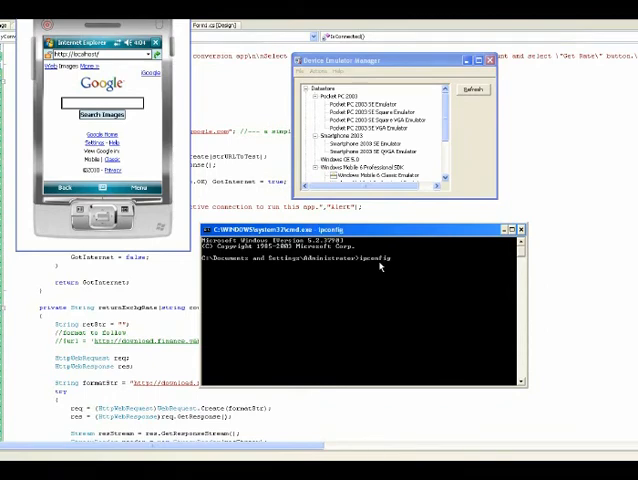
pyautogui.press('Return')
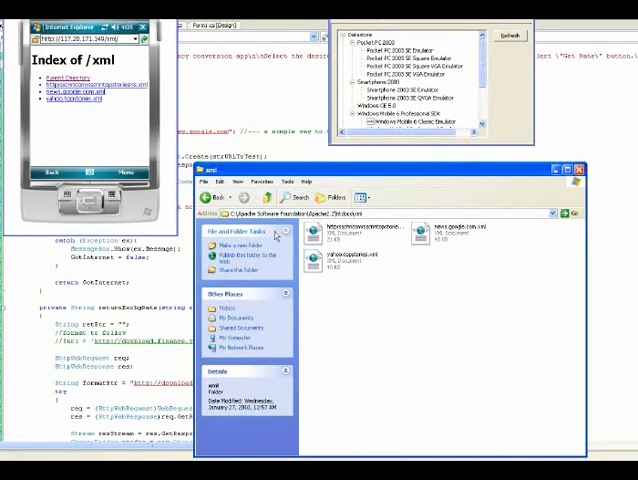
pyautogui.moveTo(348, 370)
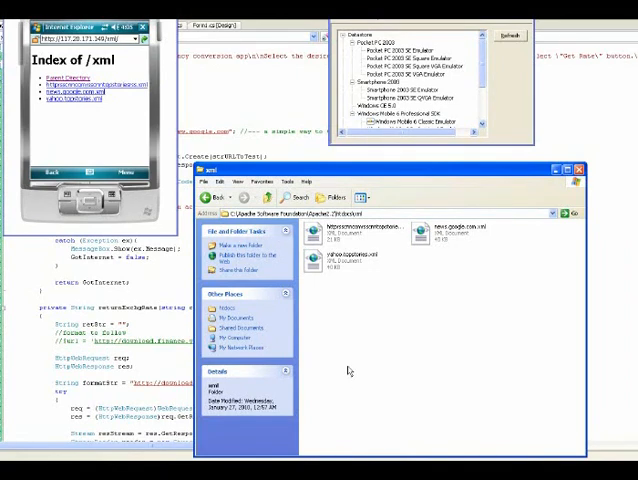